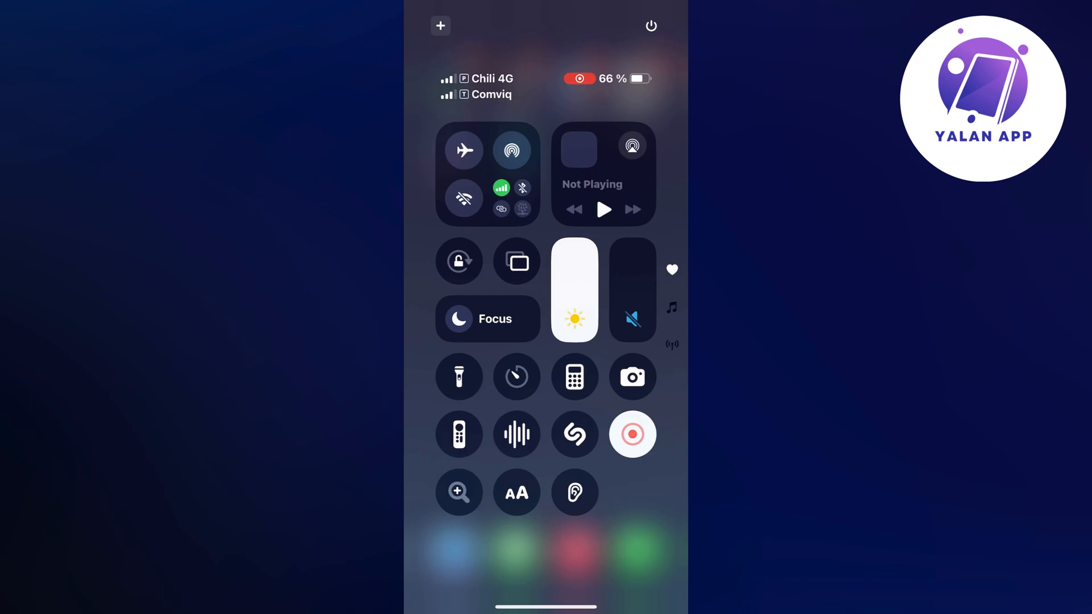
- Toggle Airplane Mode on and back off in Control Center
left_click(464, 150)
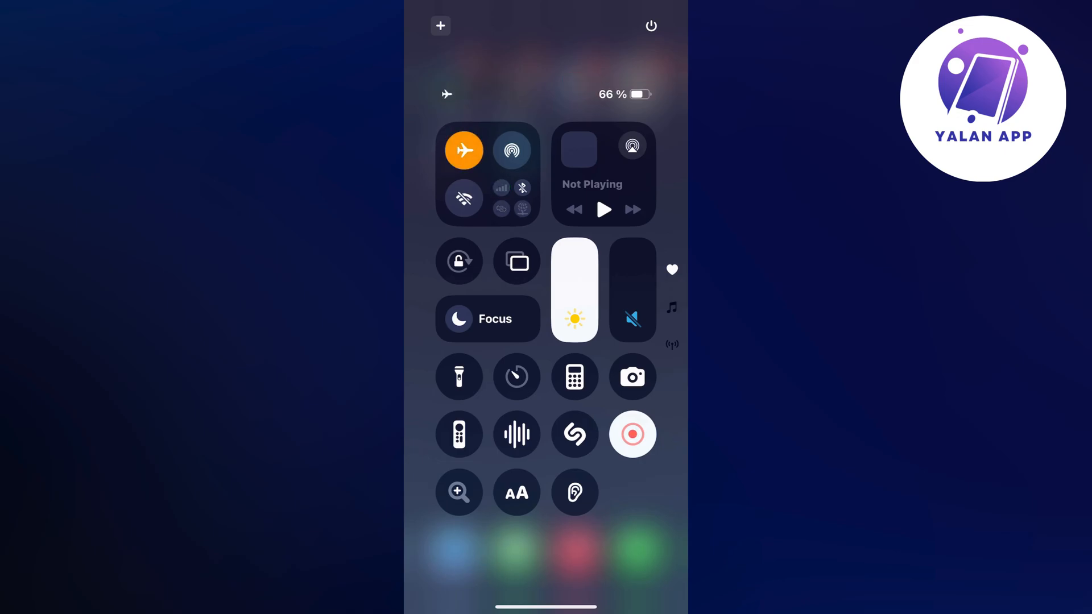
left_click(464, 150)
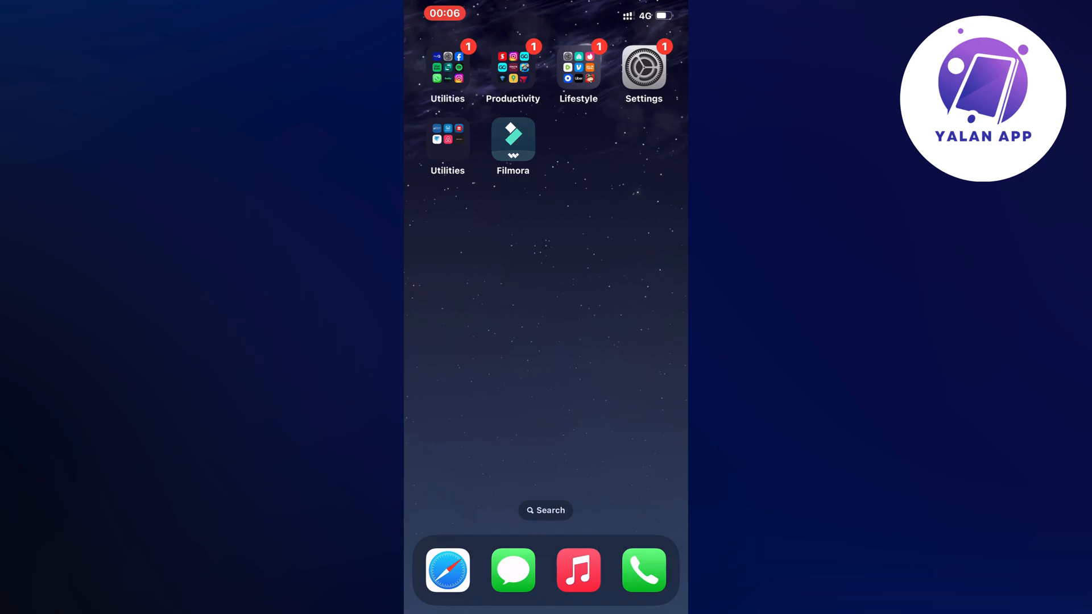
- Swipe on the Home Screen to reach the App Store's Search tab
scroll("left", 3)
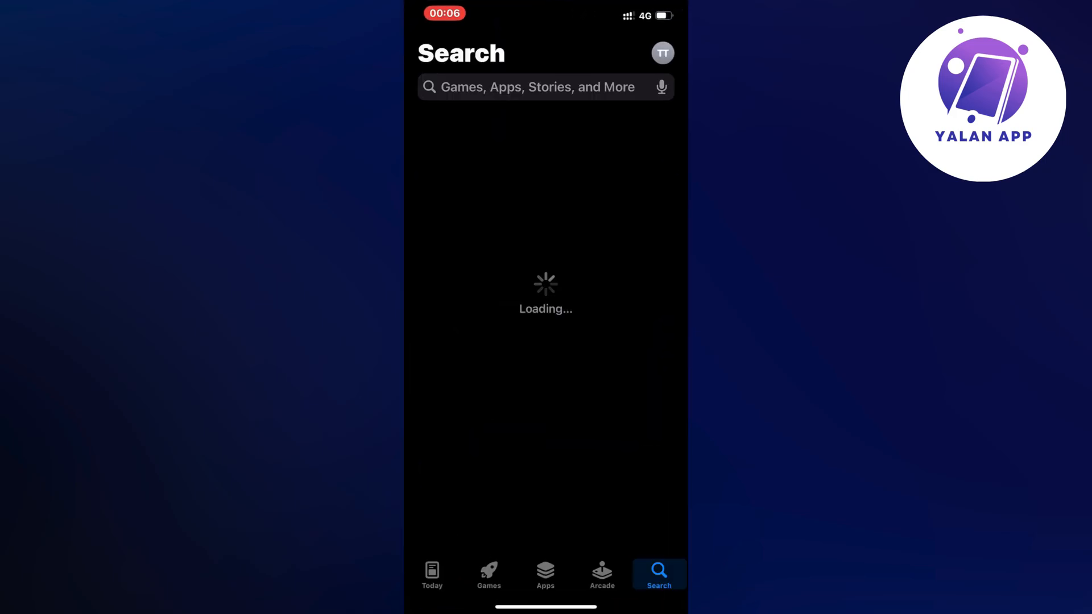
- Search the App Store for 'filmora' and open Filmora: AI Video Editor's page
left_click(536, 87)
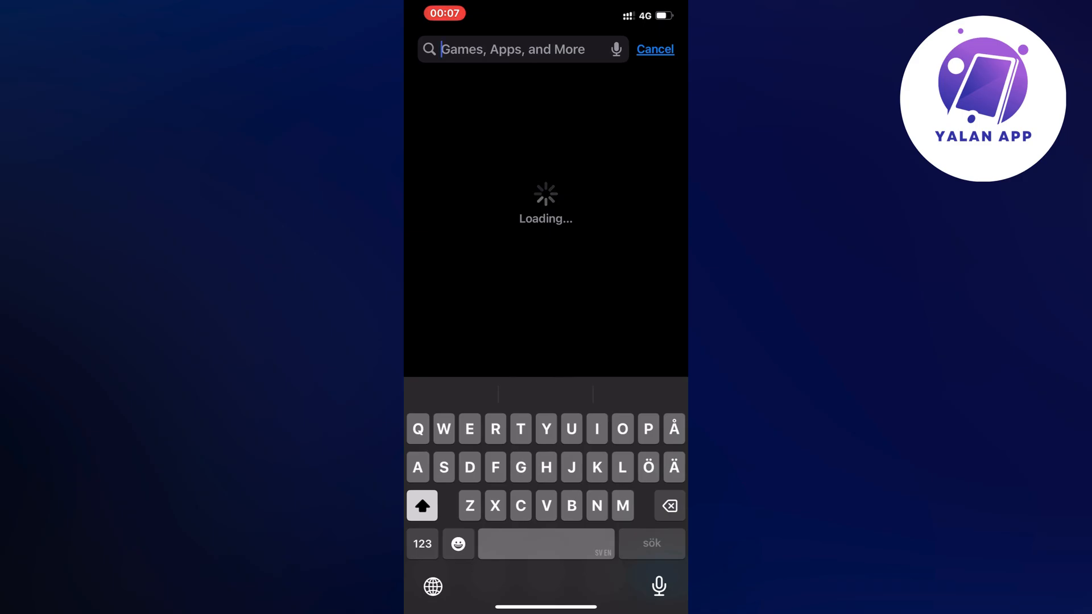
type("Fil")
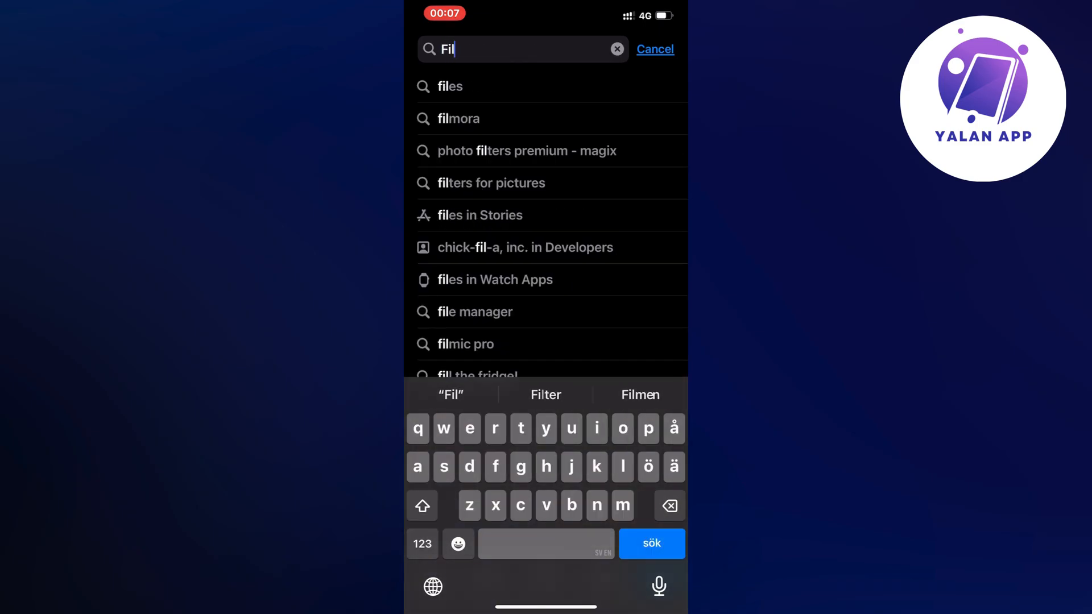
left_click(458, 119)
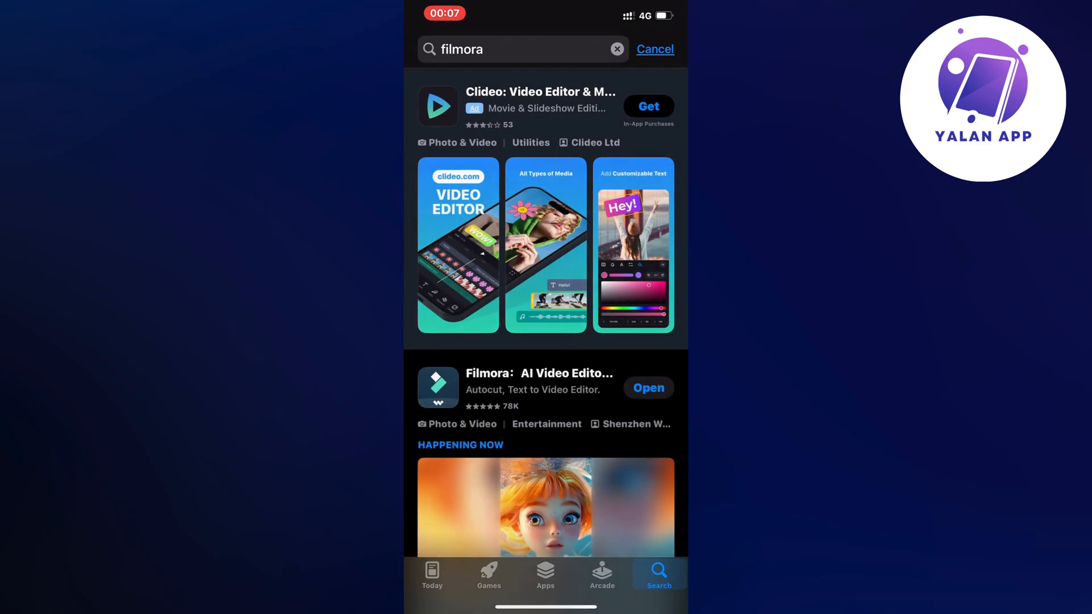
left_click(540, 373)
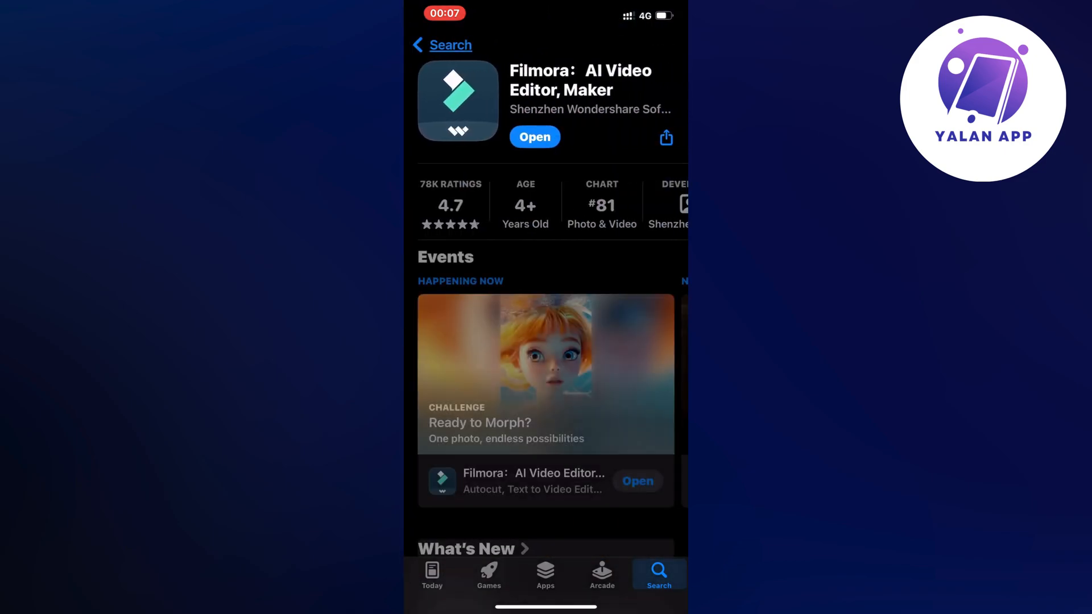